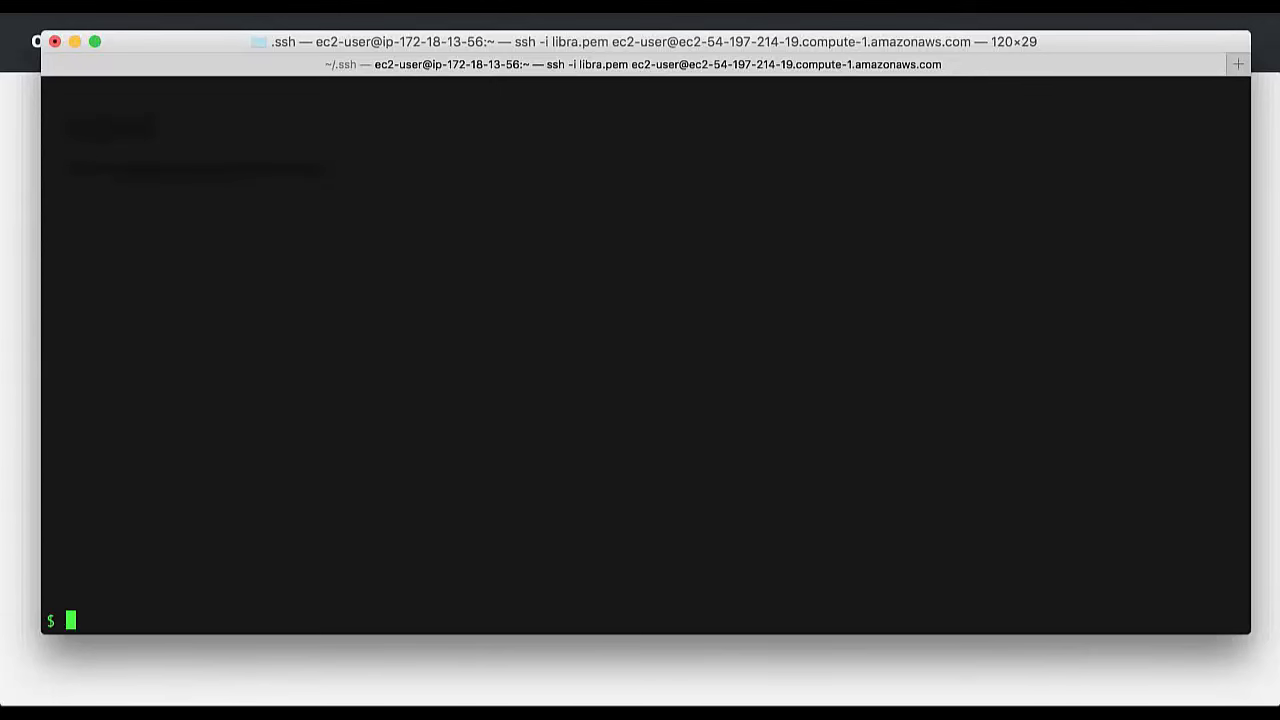
Run 'oc cluster up -h' and scroll through its usage, examples and options.
{"action": "type", "text": "oc"}
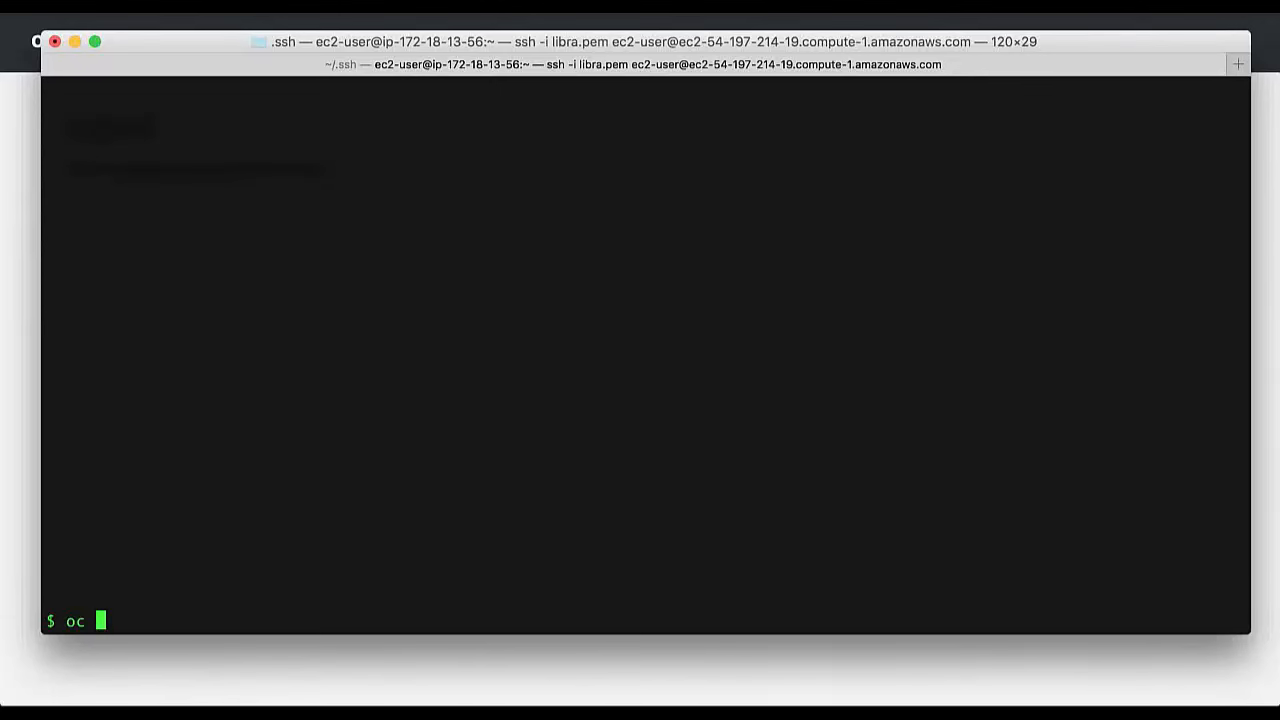
{"action": "type", "text": "cluser"}
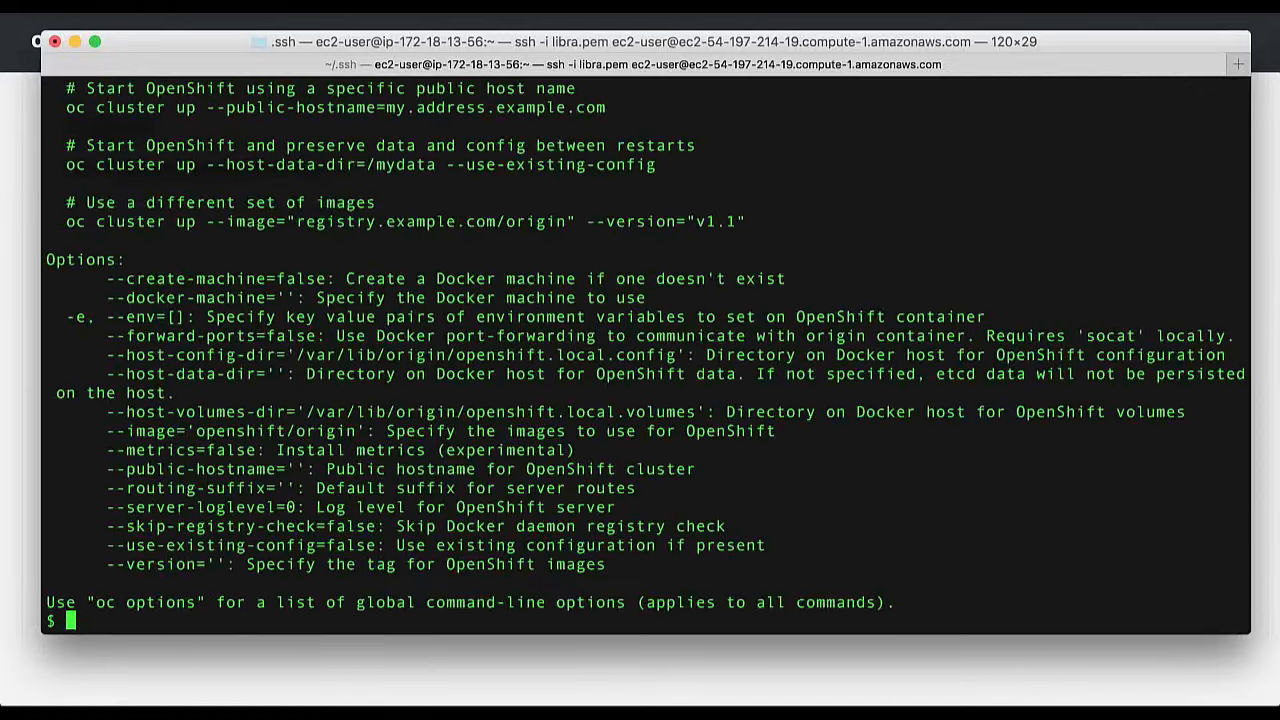
{"action": "scroll", "scroll_direction": "up", "scroll_amount": 3}
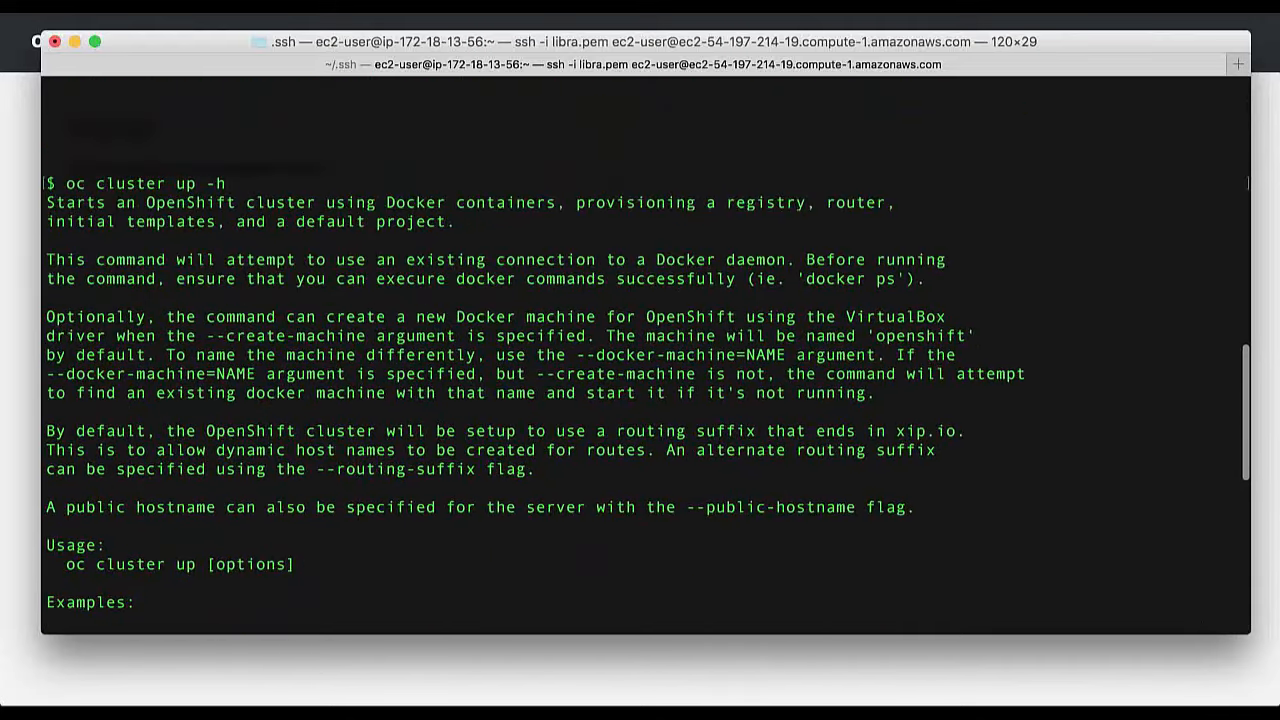
{"action": "scroll", "scroll_direction": "down", "scroll_amount": 3}
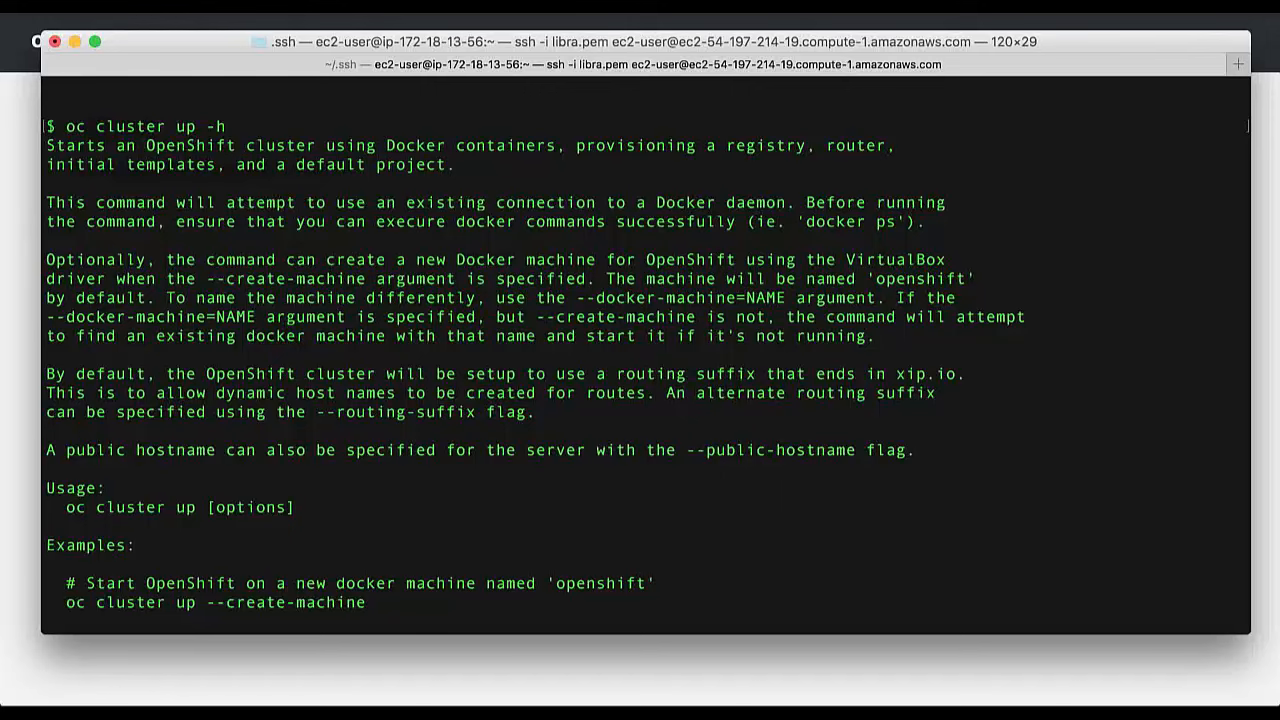
{"action": "scroll", "scroll_direction": "down", "scroll_amount": 3}
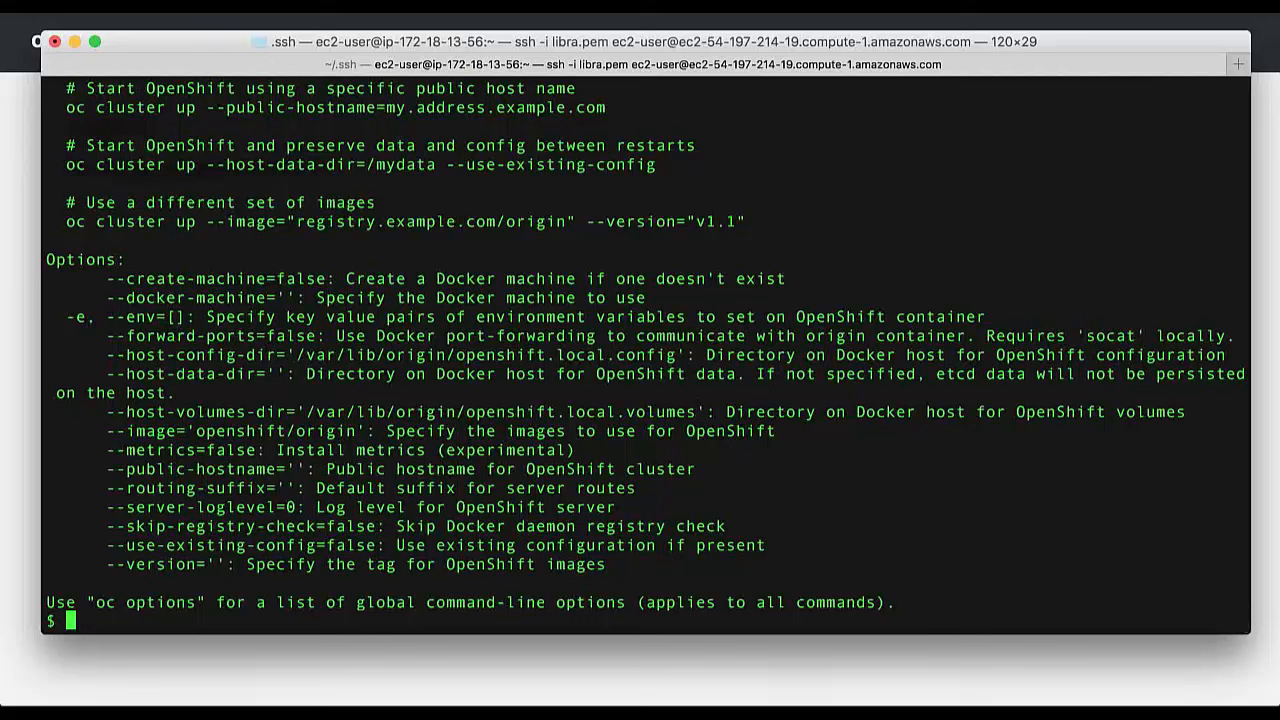
Type 'oc cluster up' with the EC2 public hostname, metrics, latest version and xip.io routing suffix.
{"action": "type", "text": "v"}
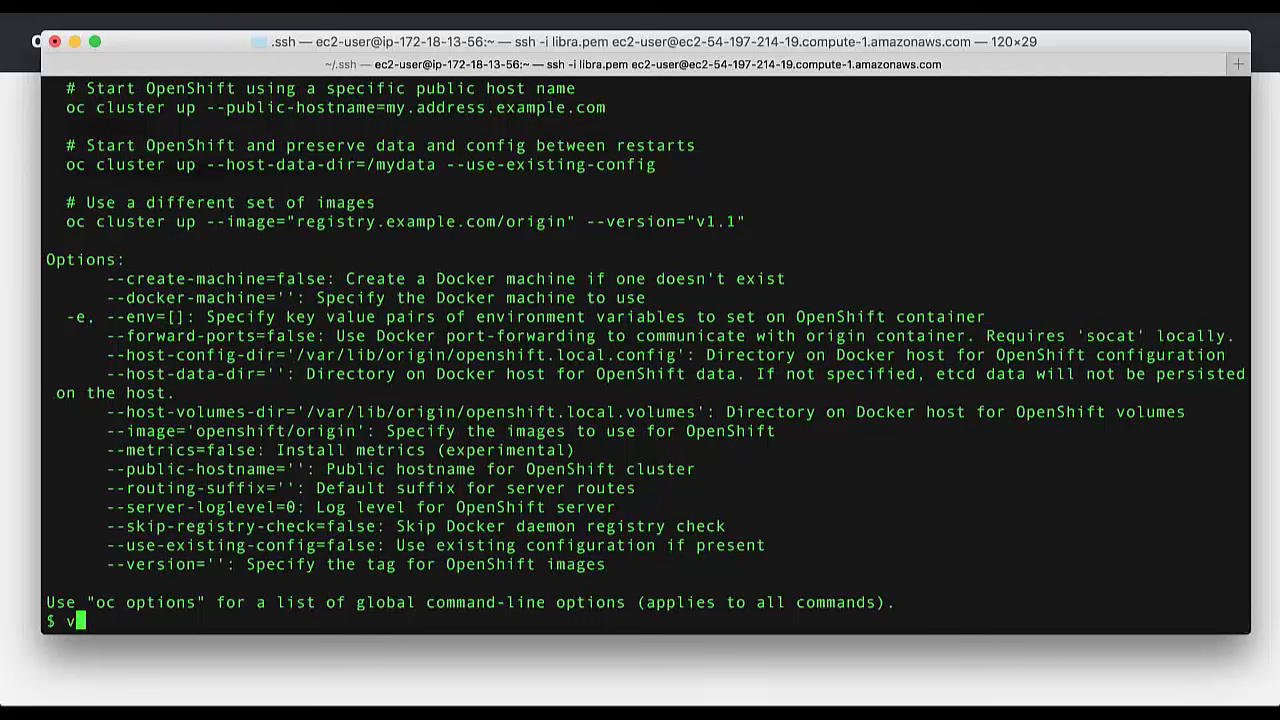
{"action": "type", "text": "oc cluster up --public-hostname=ec2-54-197-214-19.compute-1.amazonaws.com --metrics --version=latest --routing-suffix=54.197.214.19.xip.io"}
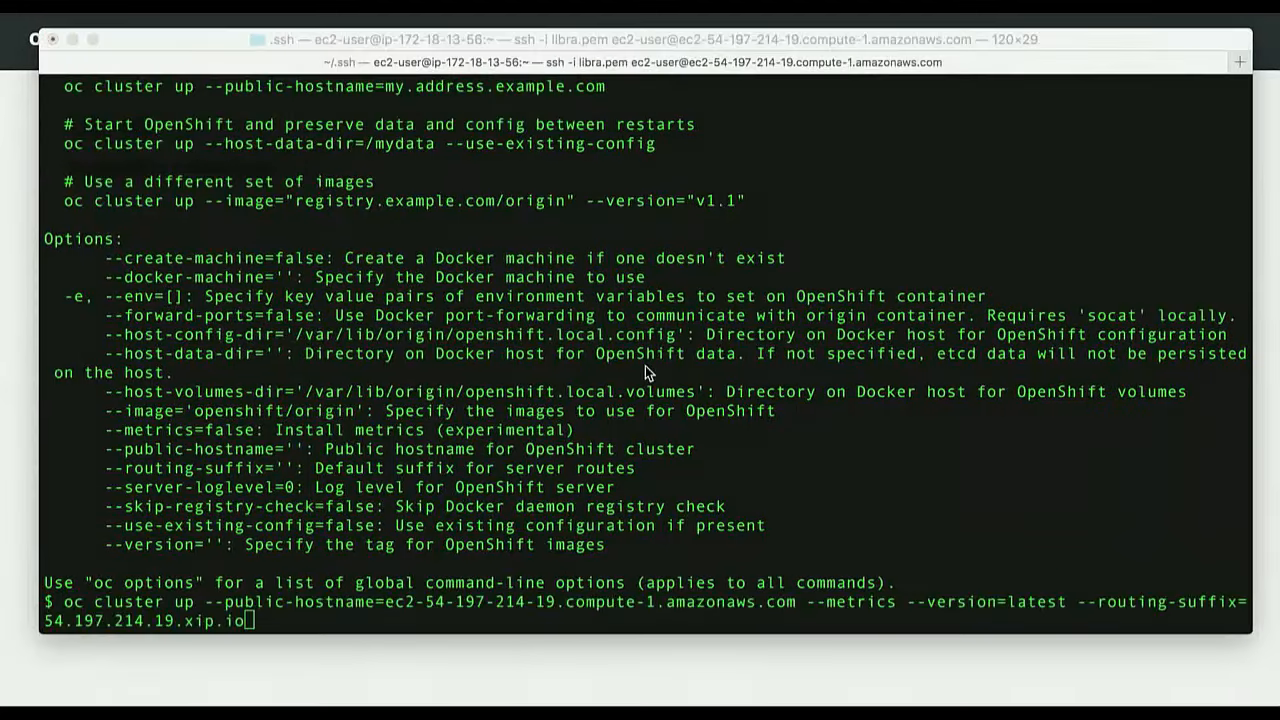
{"action": "mouse_move", "coordinate": [560, 370]}
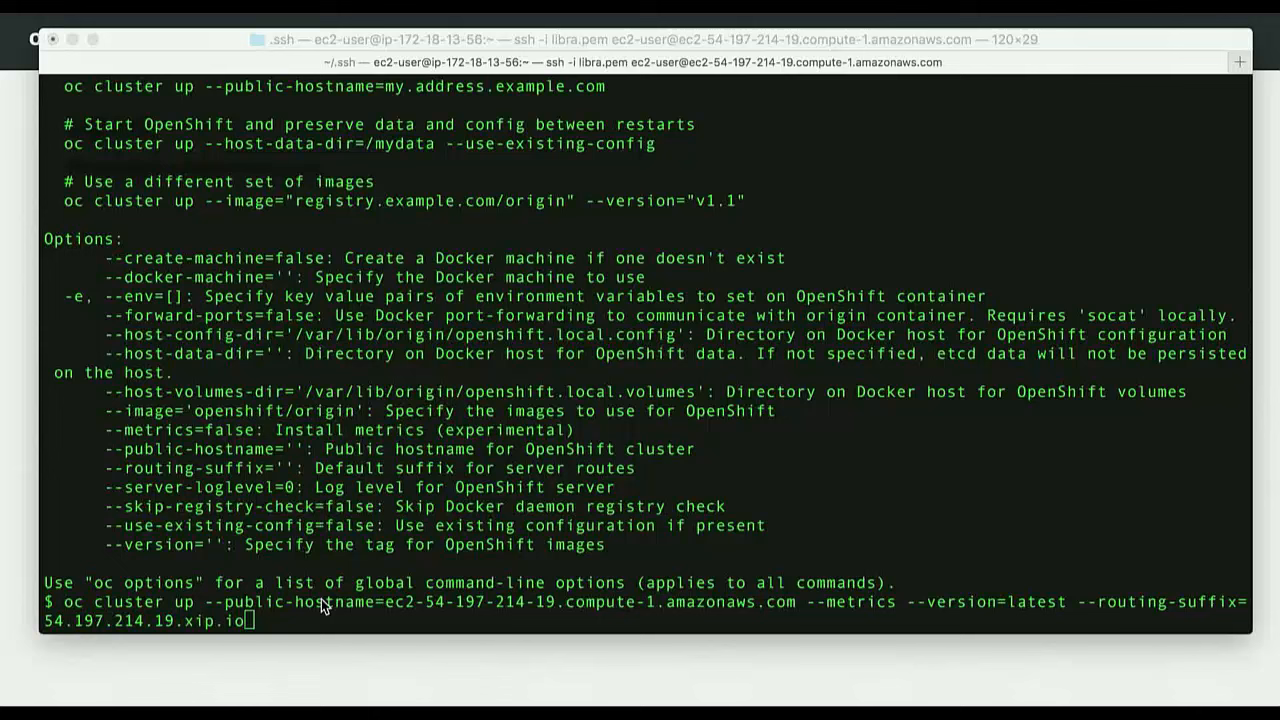
{"action": "mouse_move", "coordinate": [858, 610]}
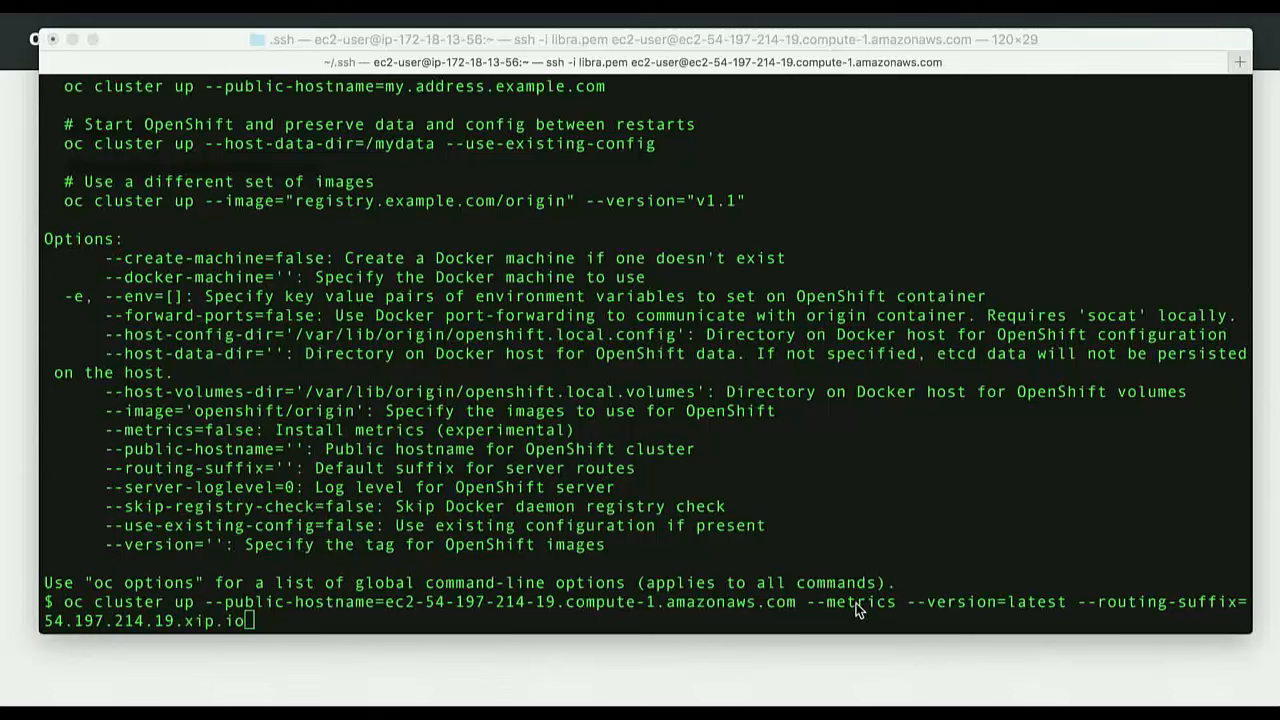
{"action": "mouse_move", "coordinate": [1020, 617]}
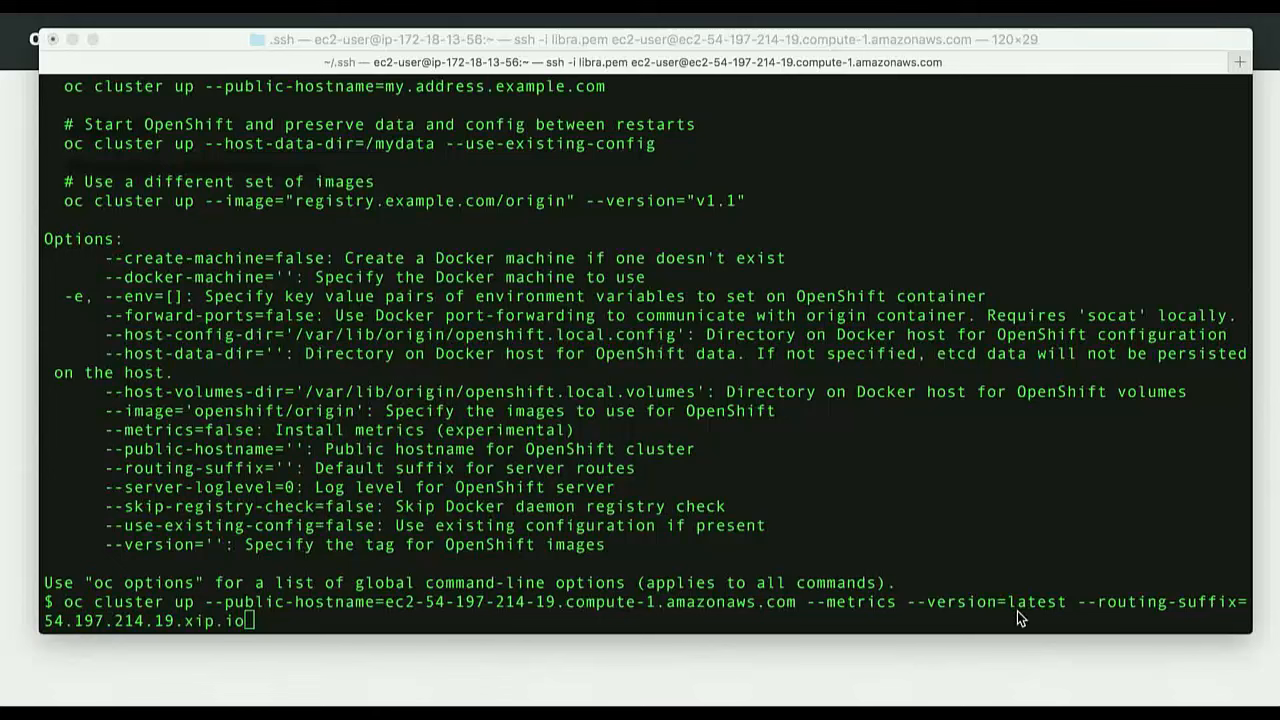
{"action": "mouse_move", "coordinate": [1140, 618]}
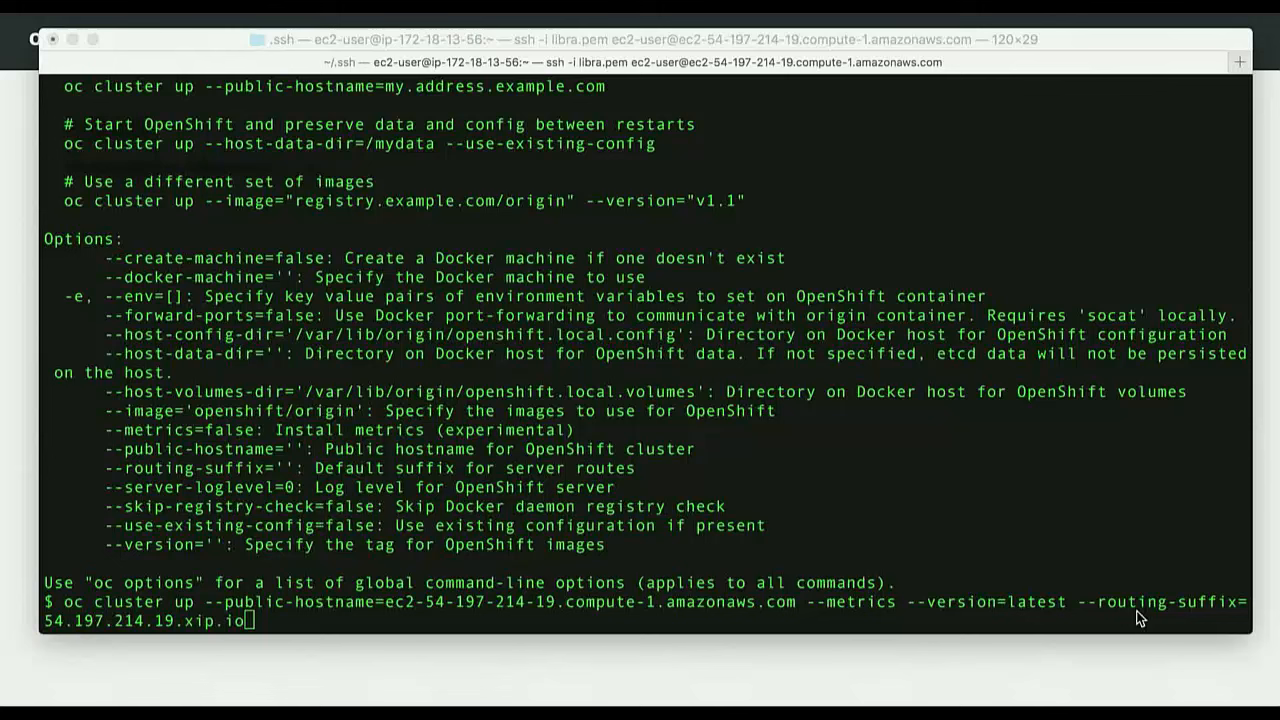
{"action": "mouse_move", "coordinate": [296, 624]}
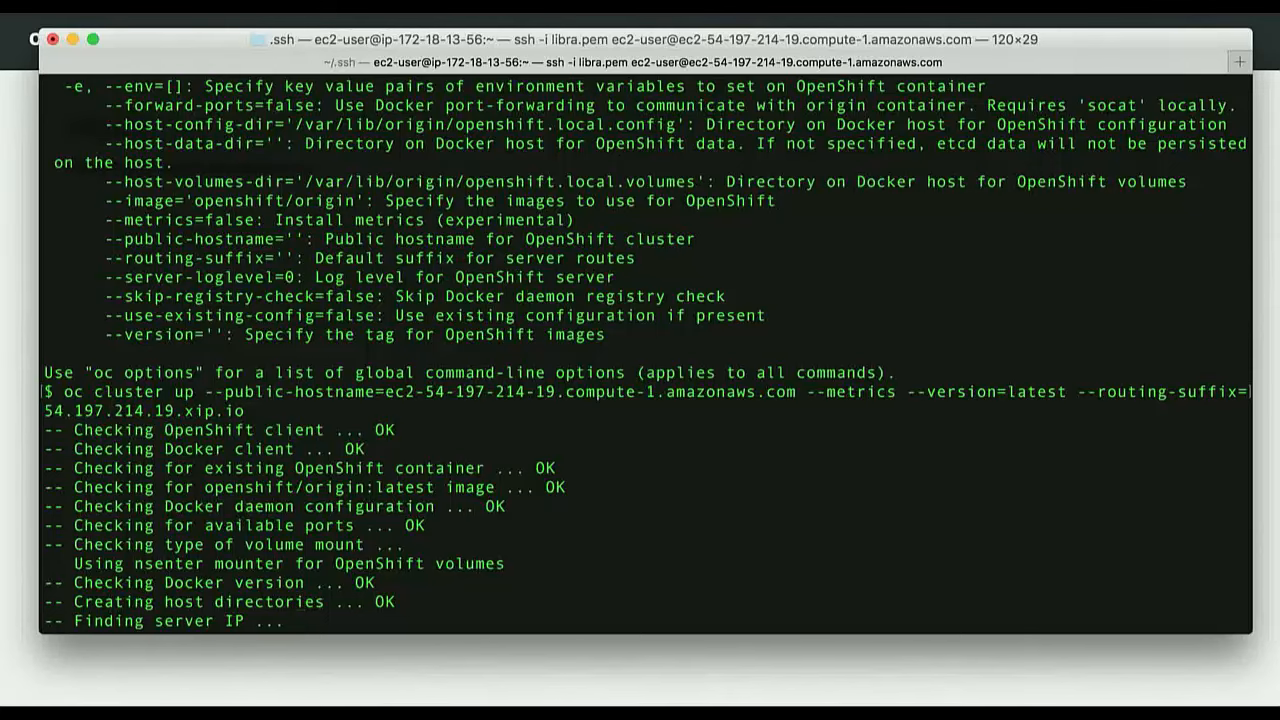
Scroll through the oc cluster up startup log as checks pass and the registry installs.
{"action": "scroll", "scroll_direction": "down", "scroll_amount": 3}
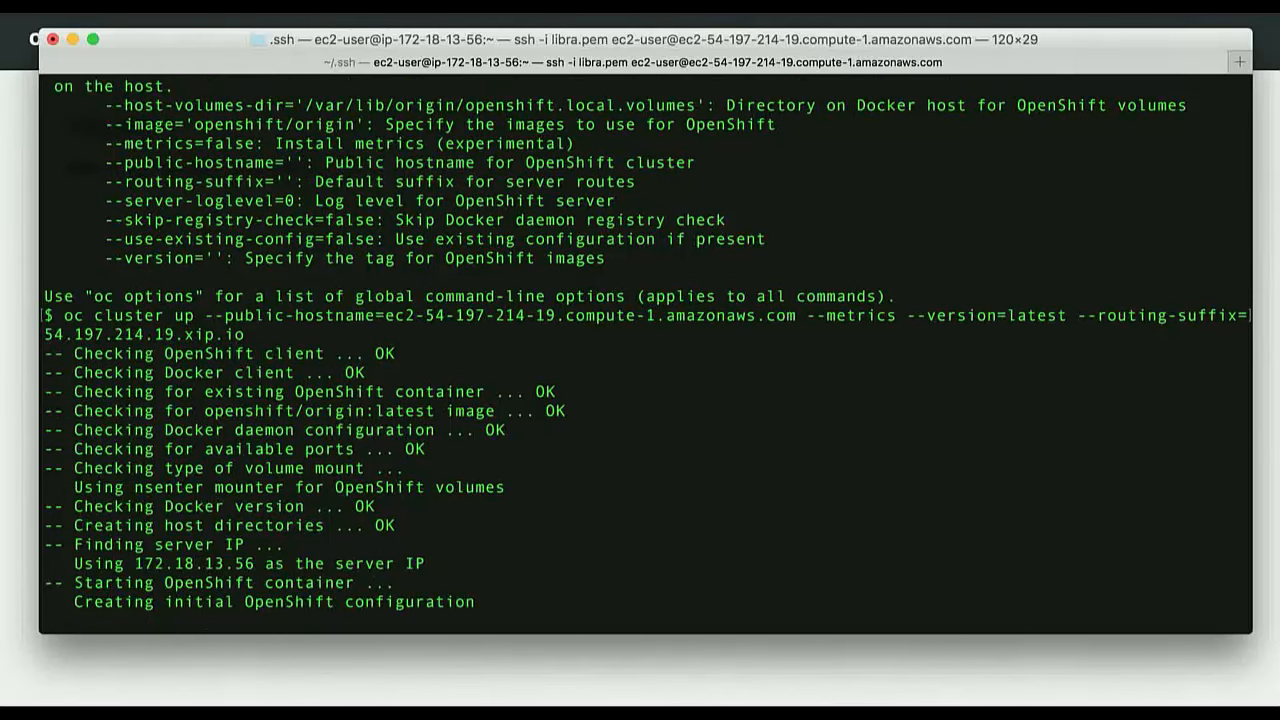
{"action": "scroll", "scroll_direction": "down", "scroll_amount": 3}
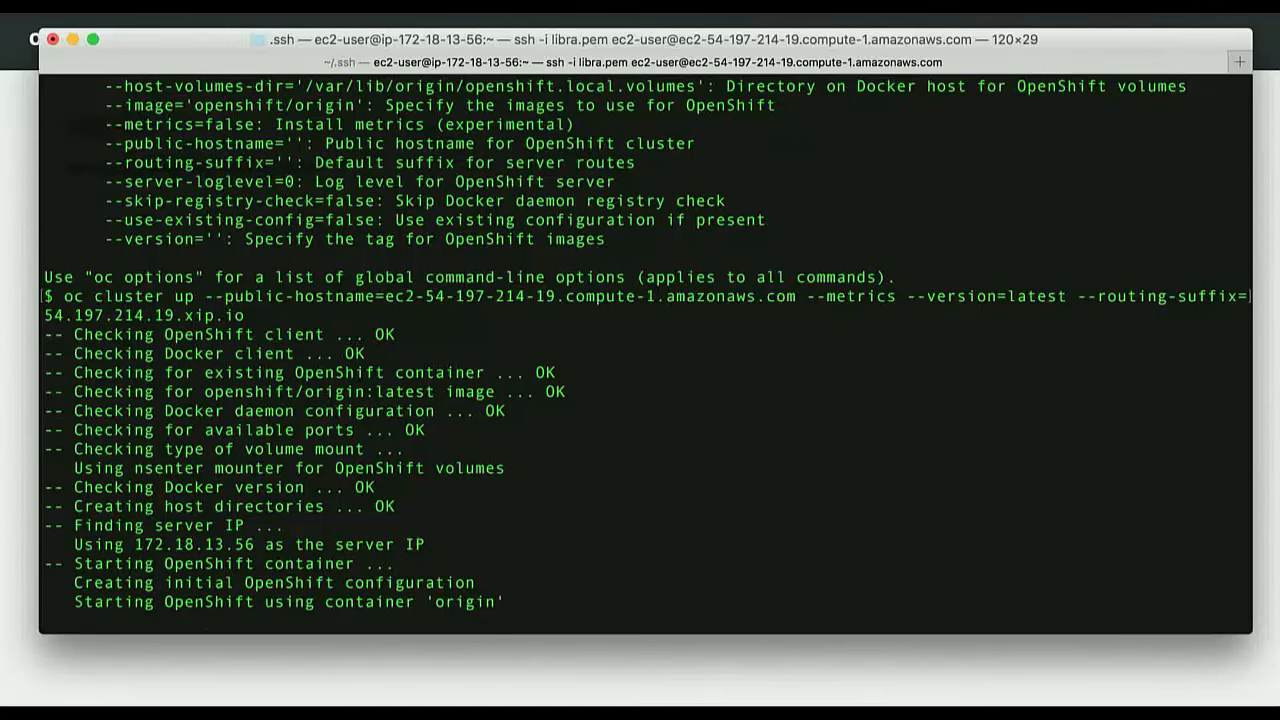
{"action": "scroll", "scroll_direction": "down", "scroll_amount": 3}
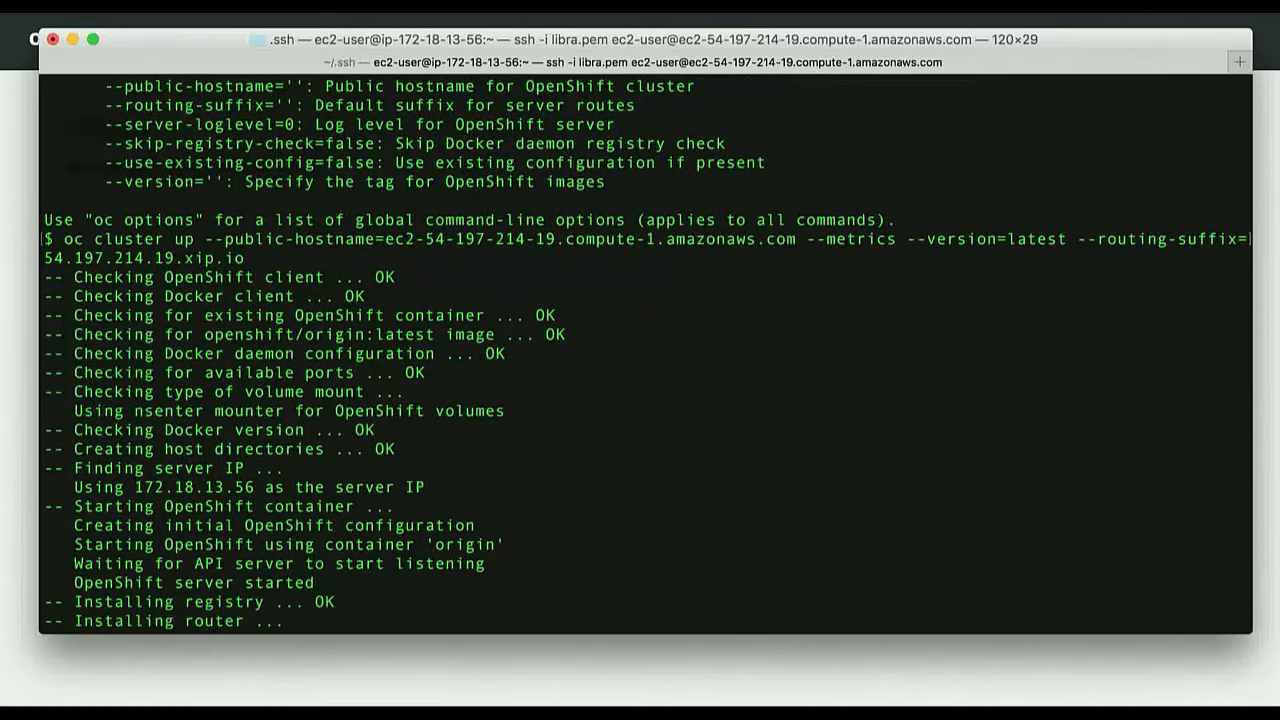
{"action": "scroll", "scroll_direction": "down", "scroll_amount": 3}
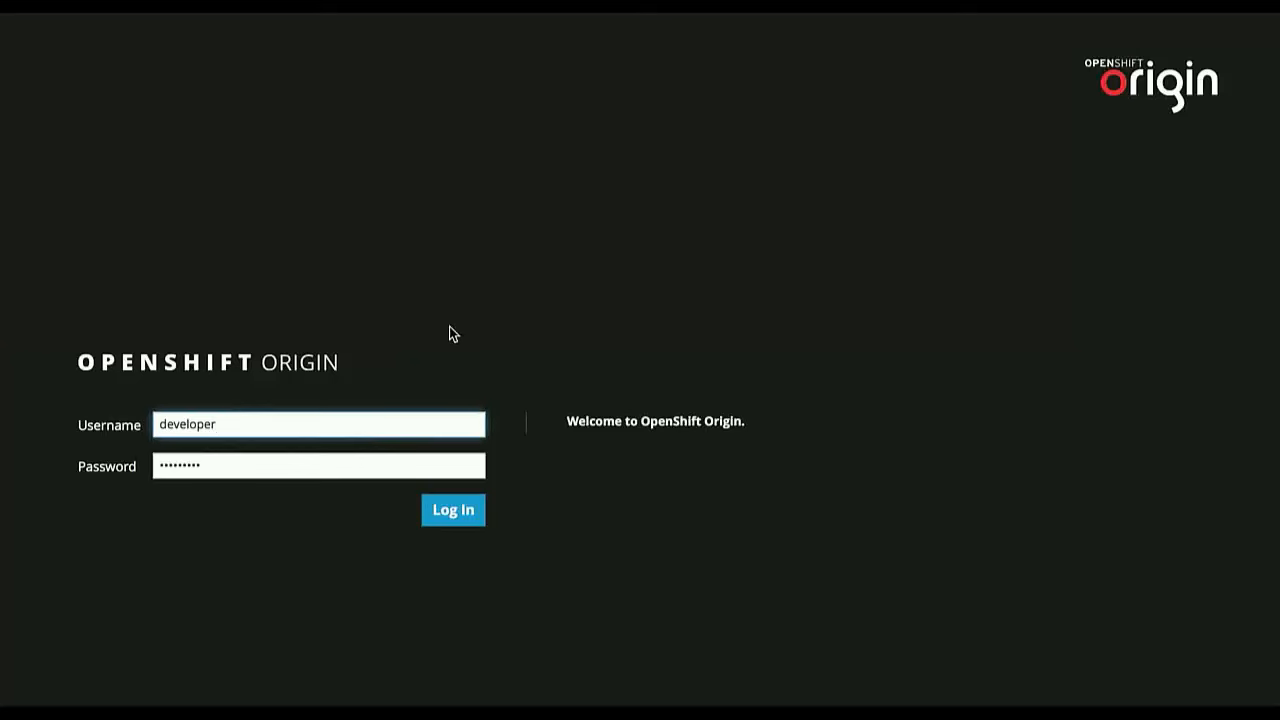
Log in to the web console as developer and open My Project.
{"action": "left_click", "coordinate": [452, 510]}
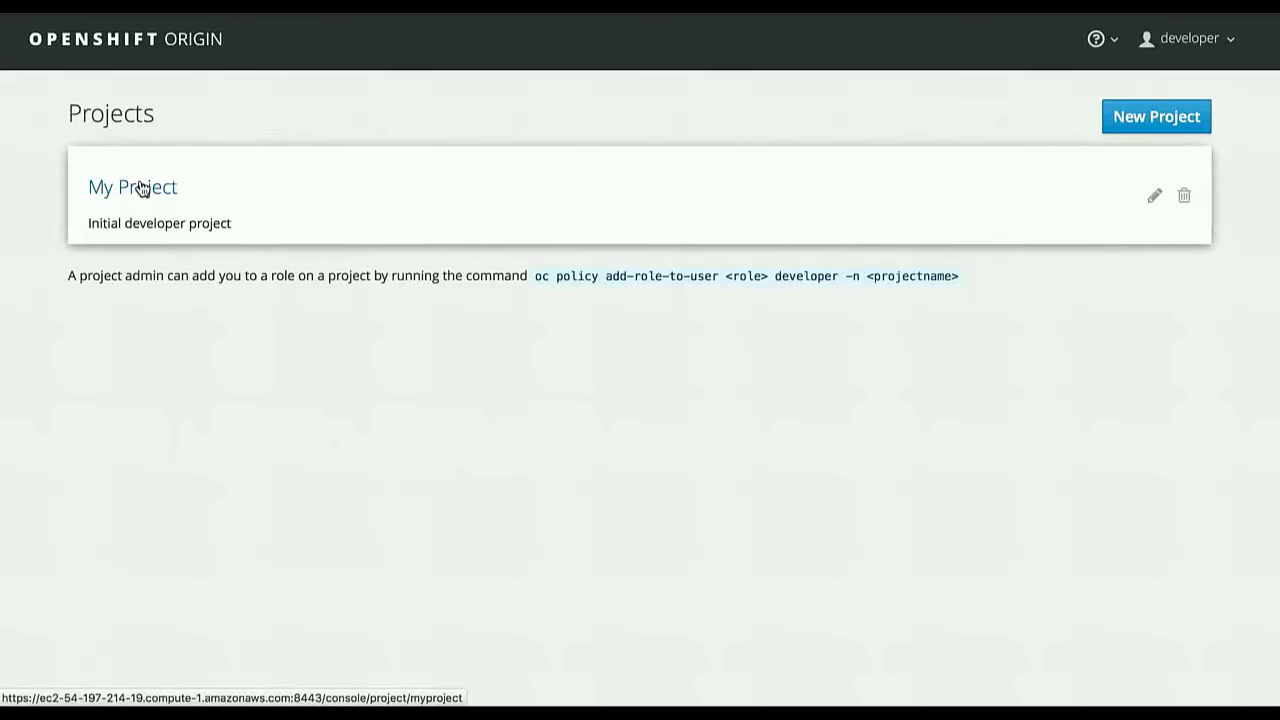
{"action": "left_click", "coordinate": [132, 187]}
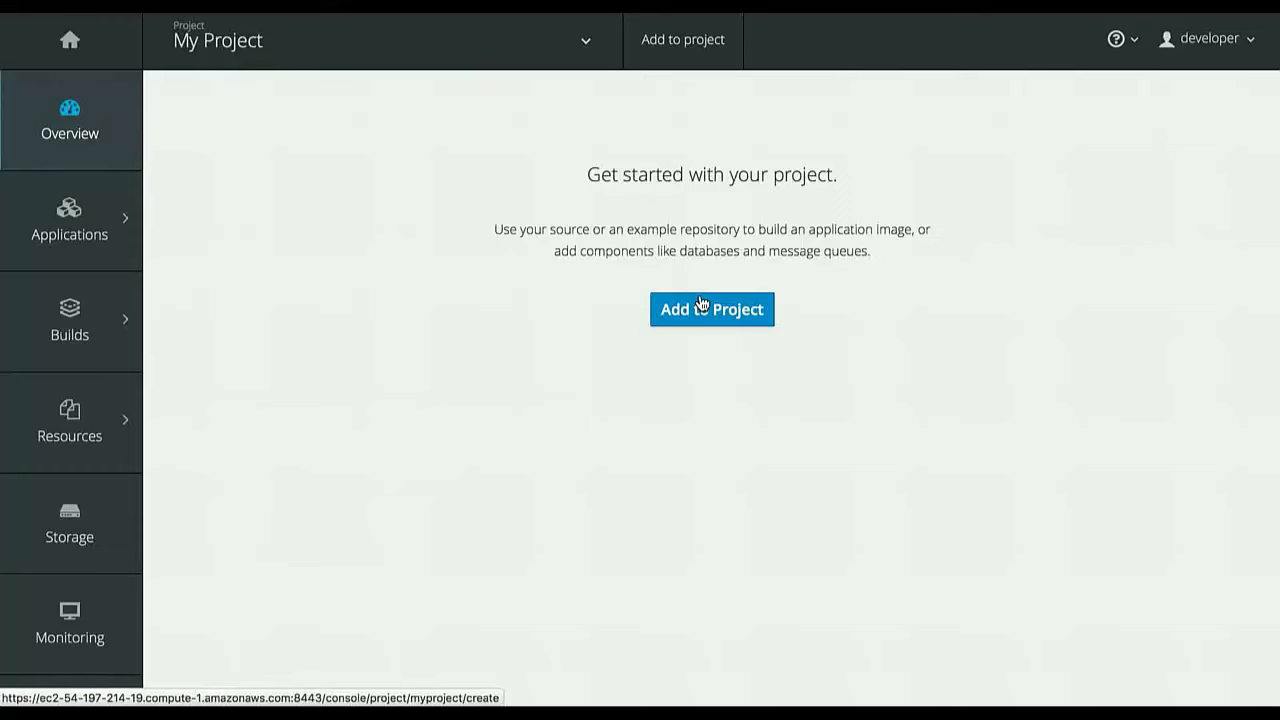
Add the Jenkins pipeline example to My Project and create it.
{"action": "left_click", "coordinate": [711, 309]}
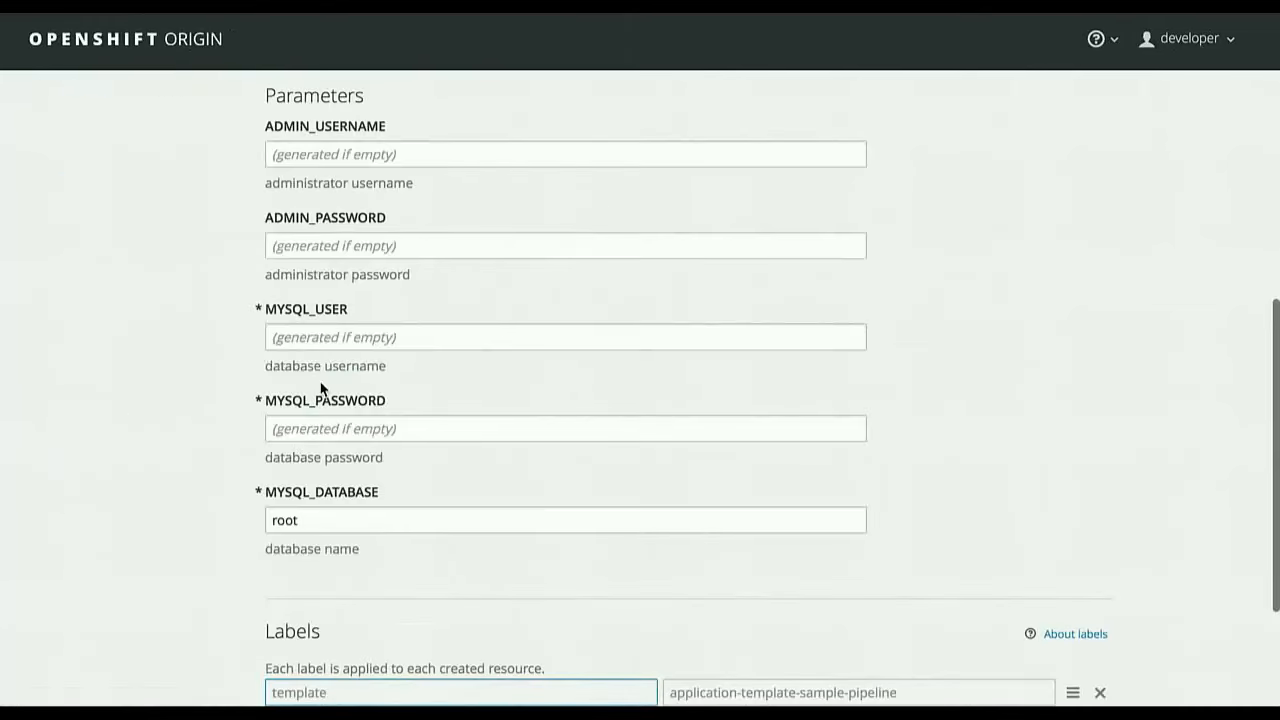
{"action": "scroll", "scroll_direction": "down", "scroll_amount": 3}
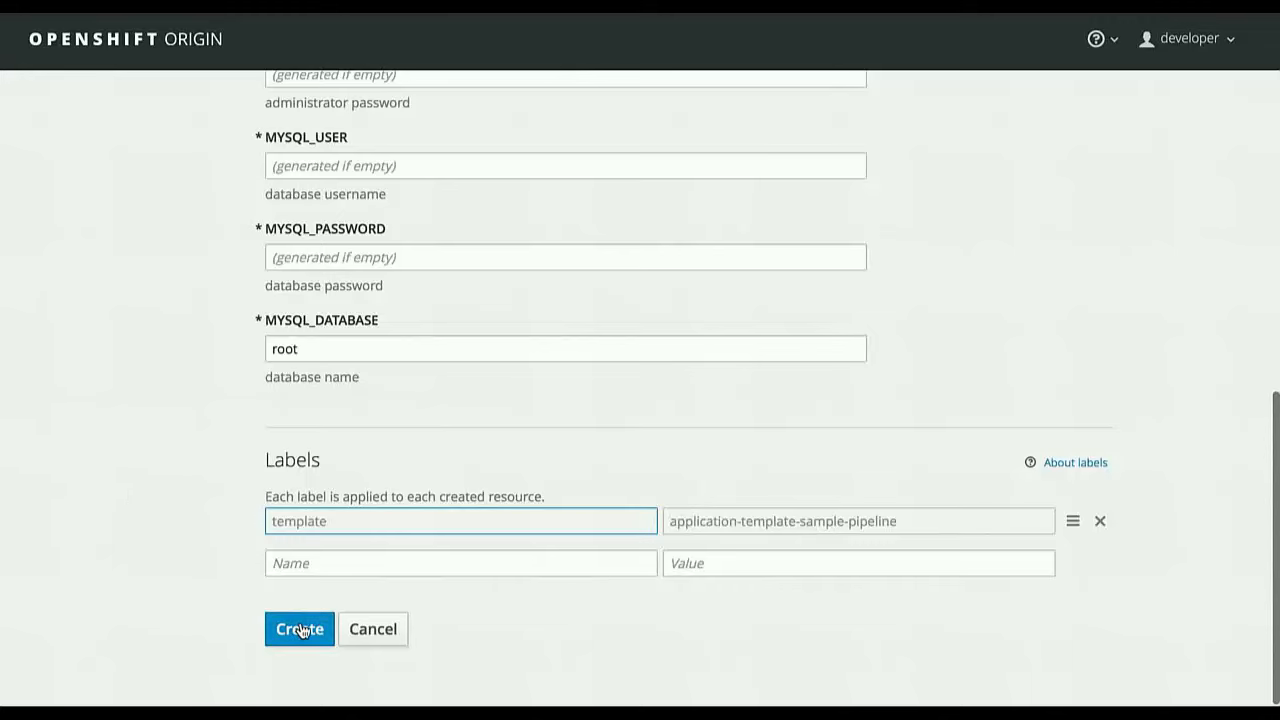
{"action": "left_click", "coordinate": [298, 629]}
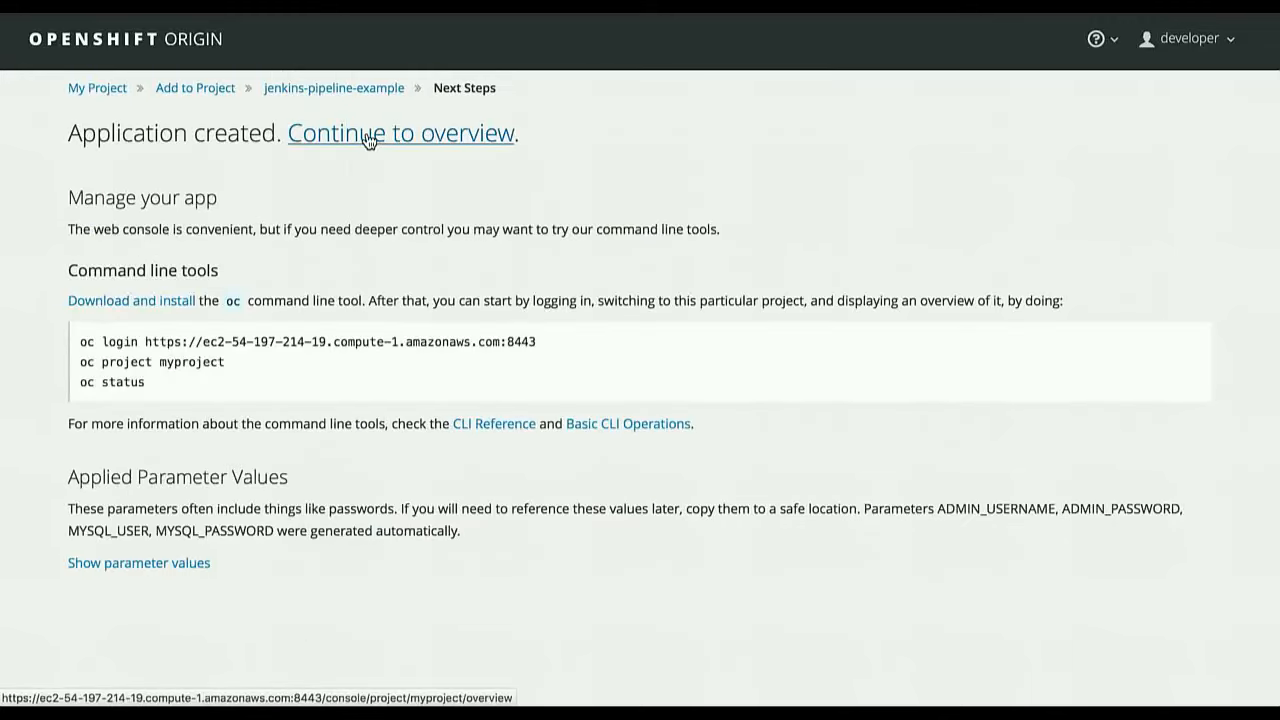
Return to the project overview and dismiss the creation and frontend health check notices.
{"action": "left_click", "coordinate": [400, 132]}
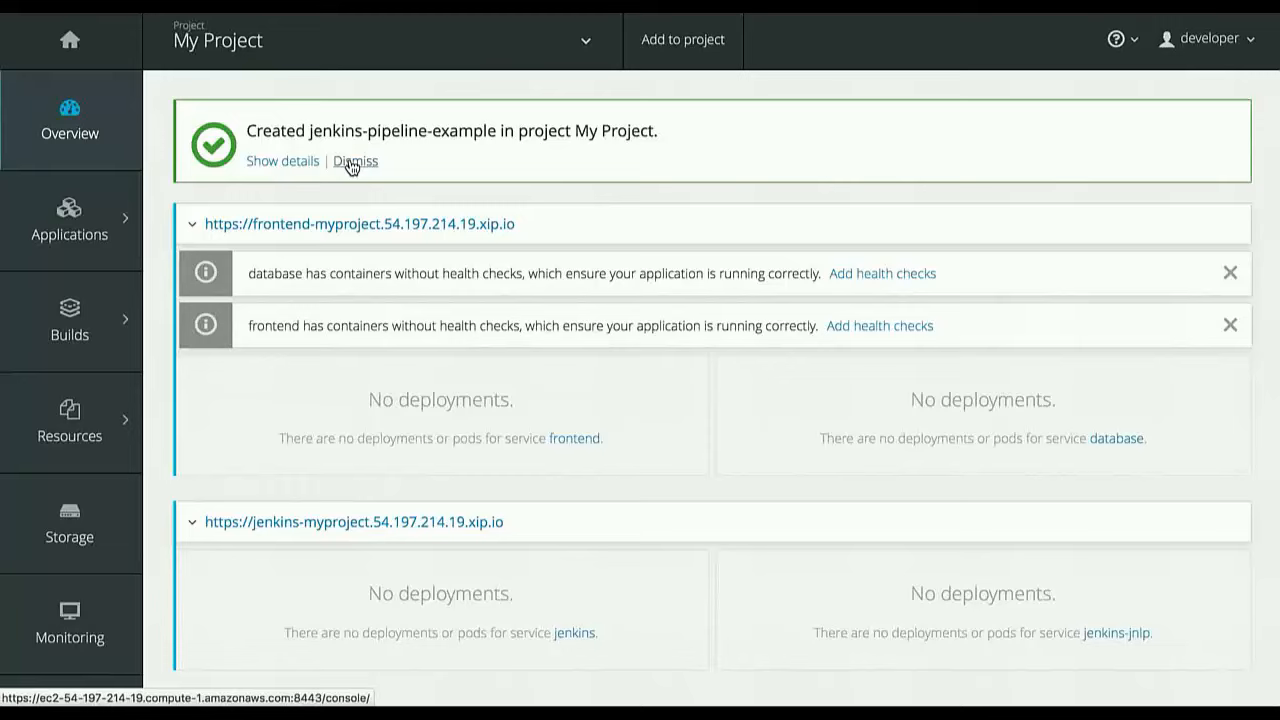
{"action": "left_click", "coordinate": [355, 161]}
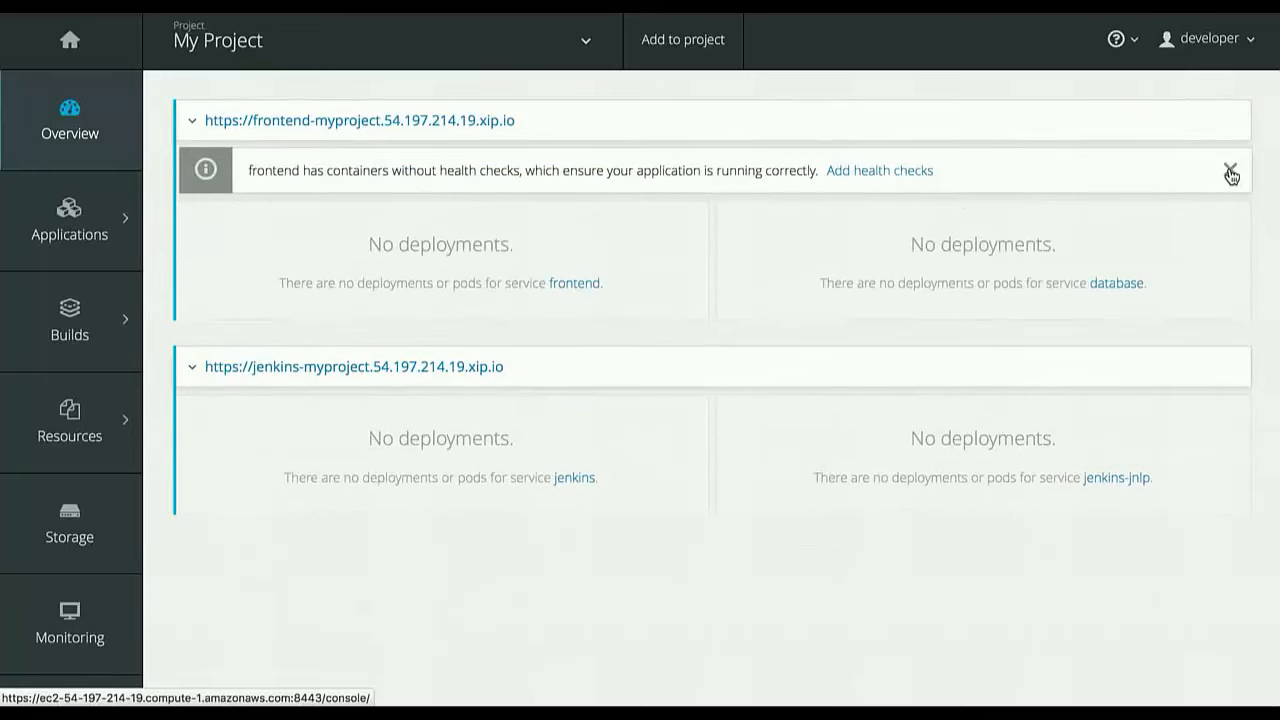
{"action": "left_click", "coordinate": [1231, 169]}
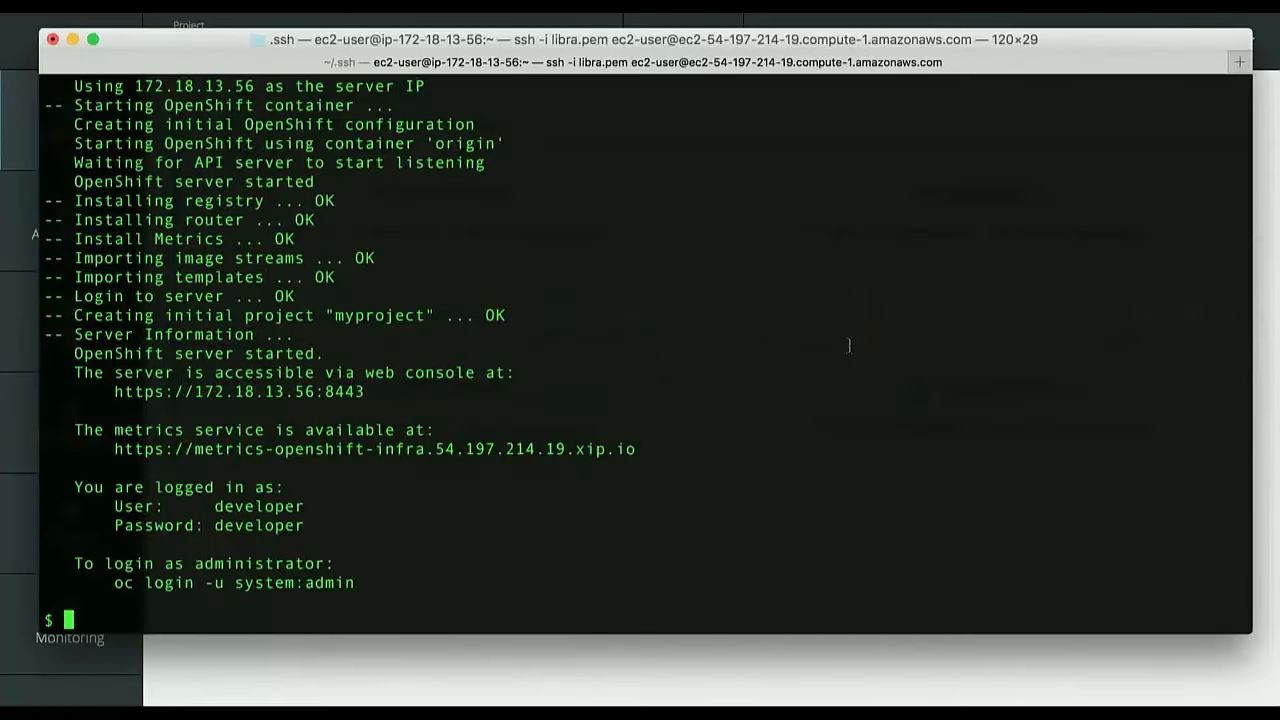
{"action": "mouse_move", "coordinate": [560, 346]}
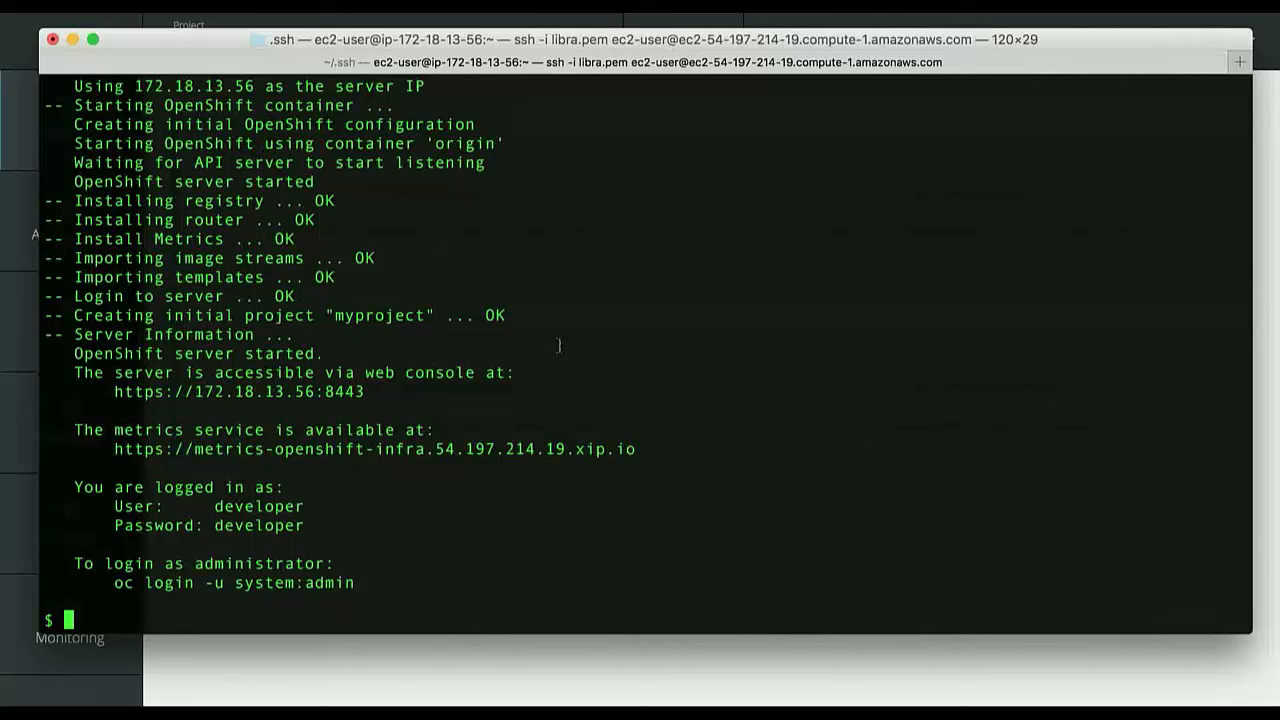